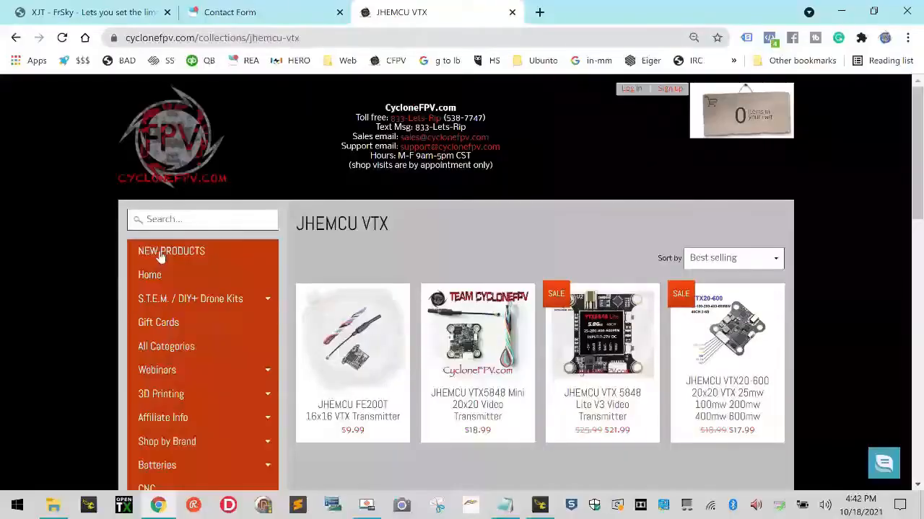
Open the JHEMCU VTX5848 Mini 20x20 product page and reach its description tabs.
scroll(down, 3)
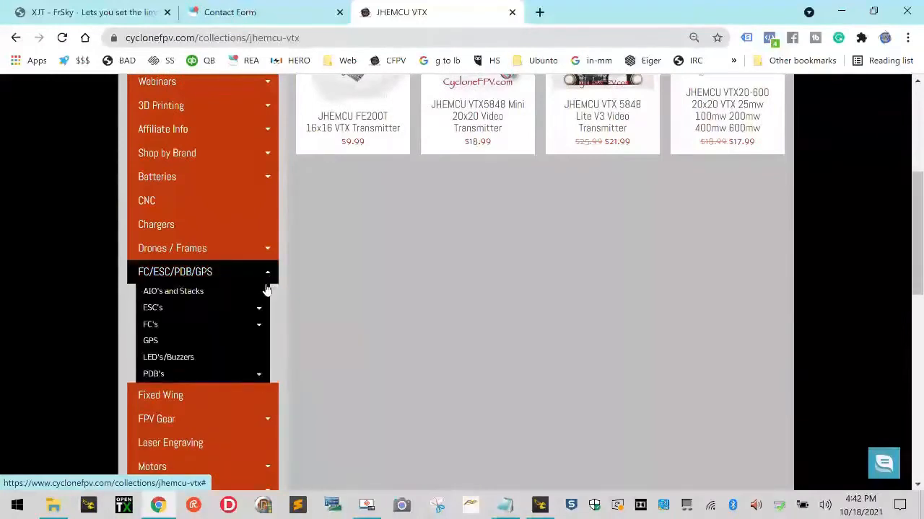
click(175, 272)
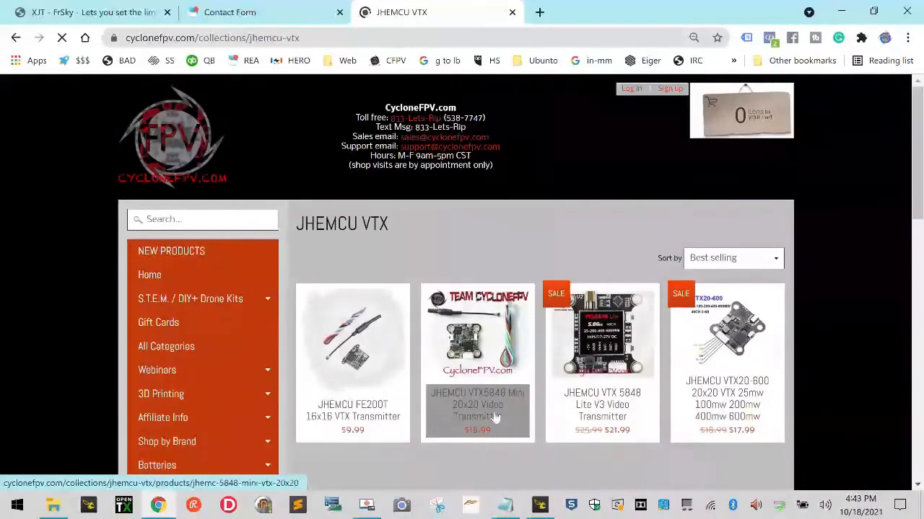
click(476, 337)
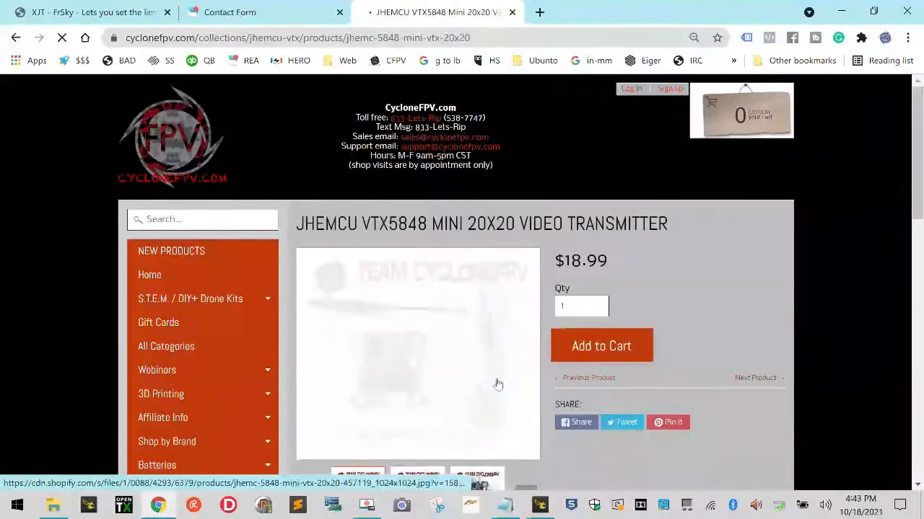
scroll(down, 3)
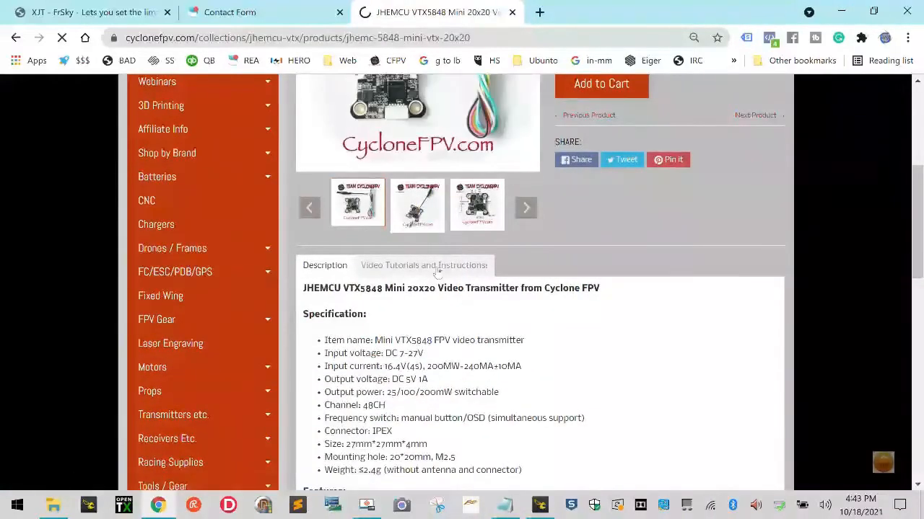
Save the VTX table .json from the 'Click here' link in Video Tutorials and Instructions.
click(424, 265)
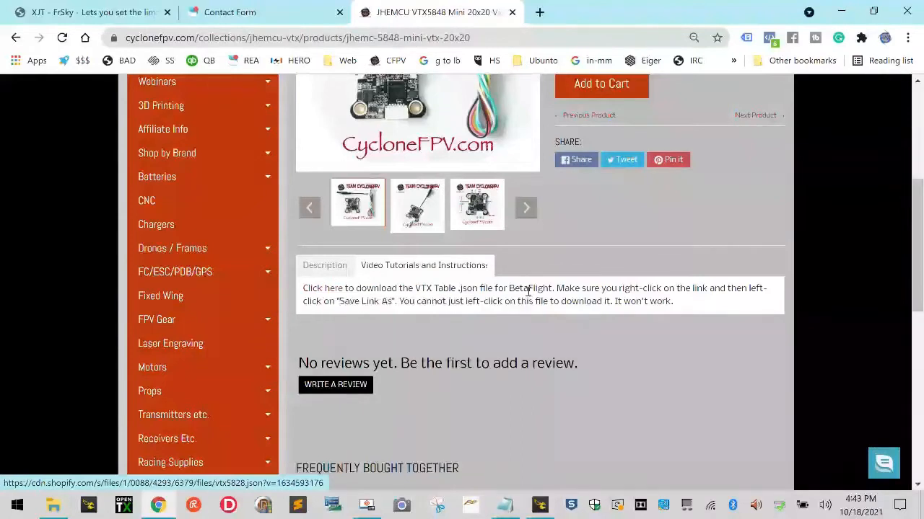
mouse_move(315, 293)
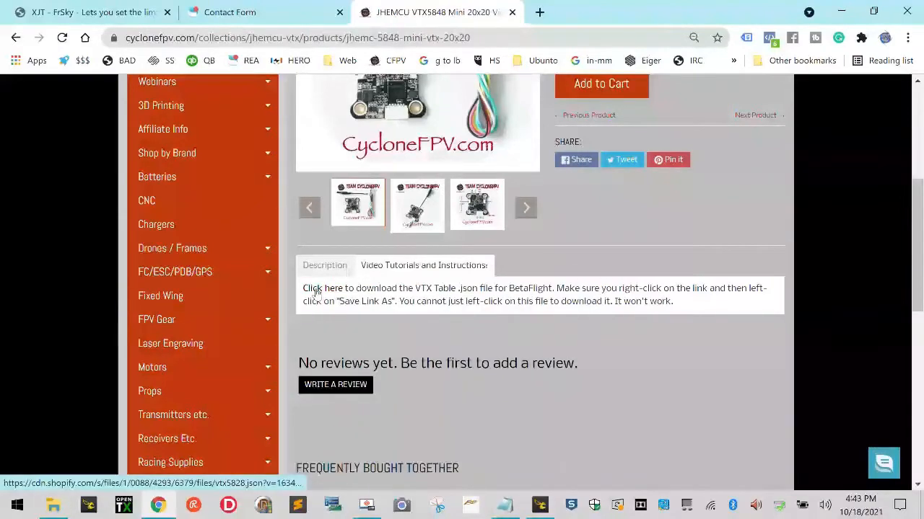
click(320, 289)
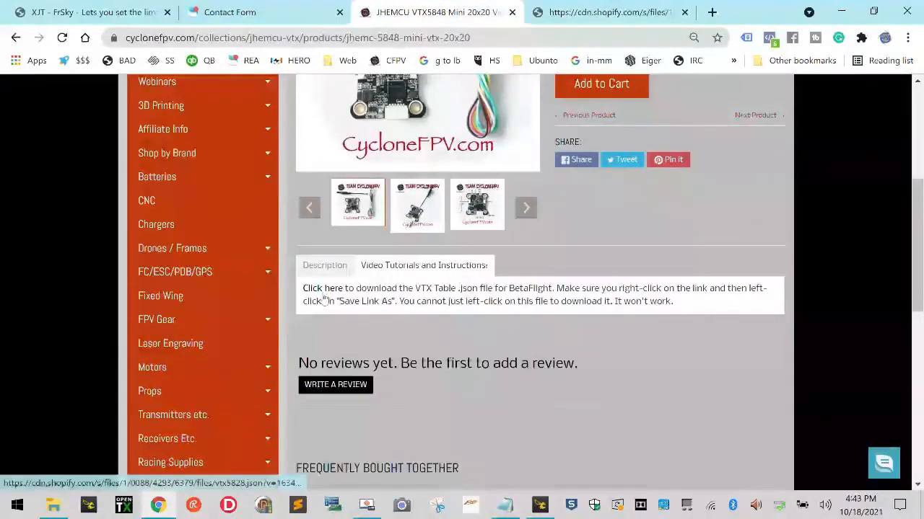
right_click(322, 288)
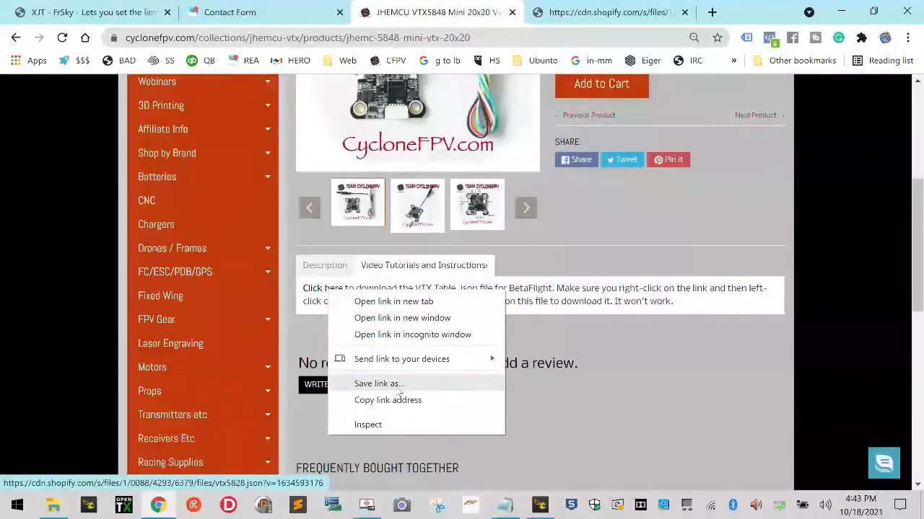
click(378, 384)
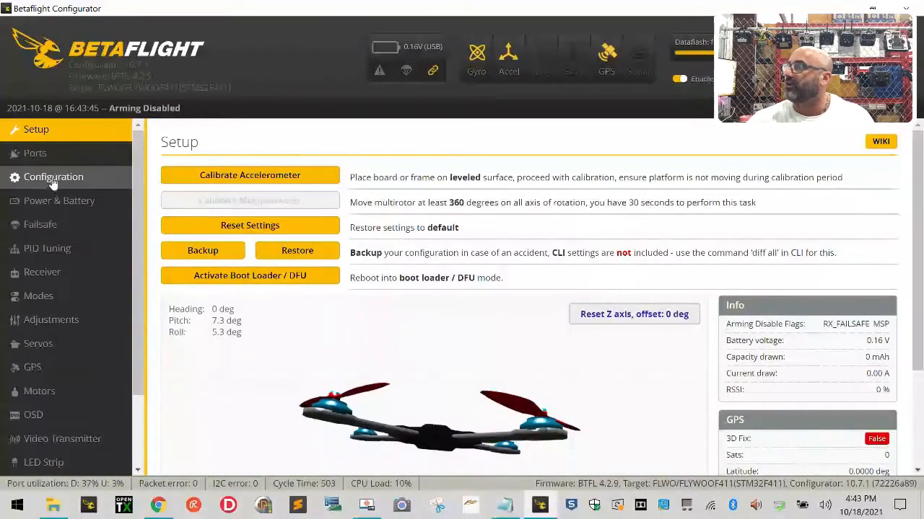
Show the Ports page with SOFTSERIAL1 peripheral set to VTX (IRC Tramp).
click(35, 153)
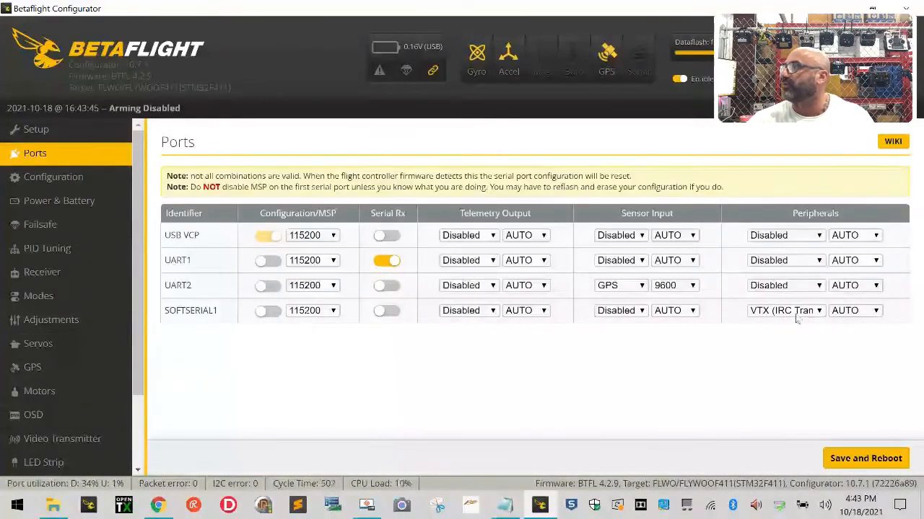
mouse_move(39, 392)
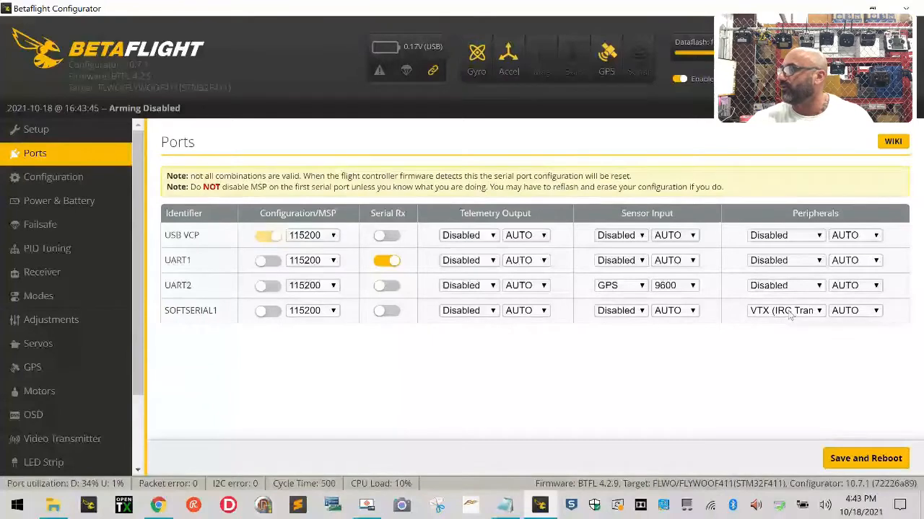
mouse_move(739, 323)
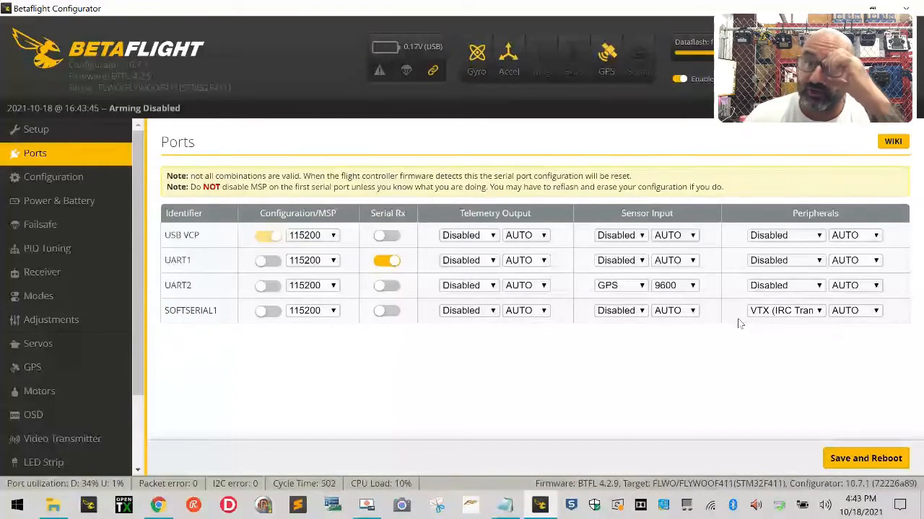
Load the downloaded VTX table JSON into the Video Transmitter settings.
click(62, 439)
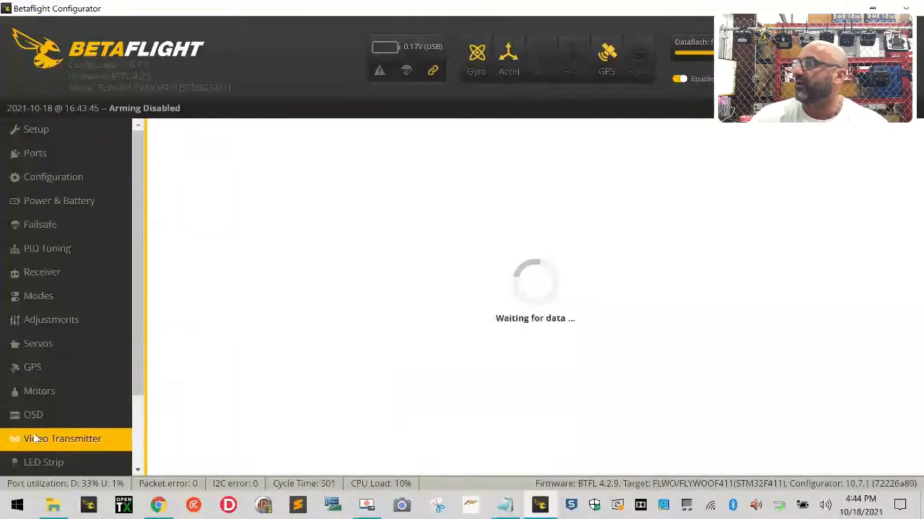
click(62, 439)
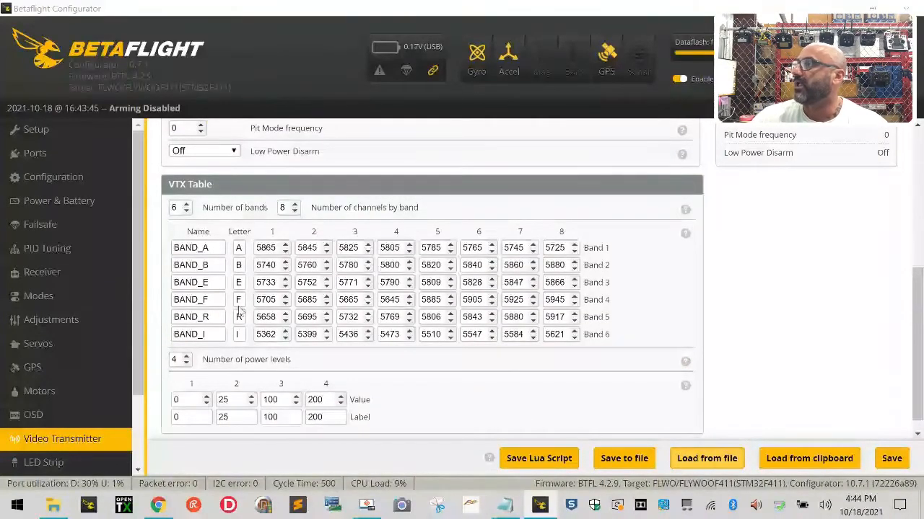
click(707, 459)
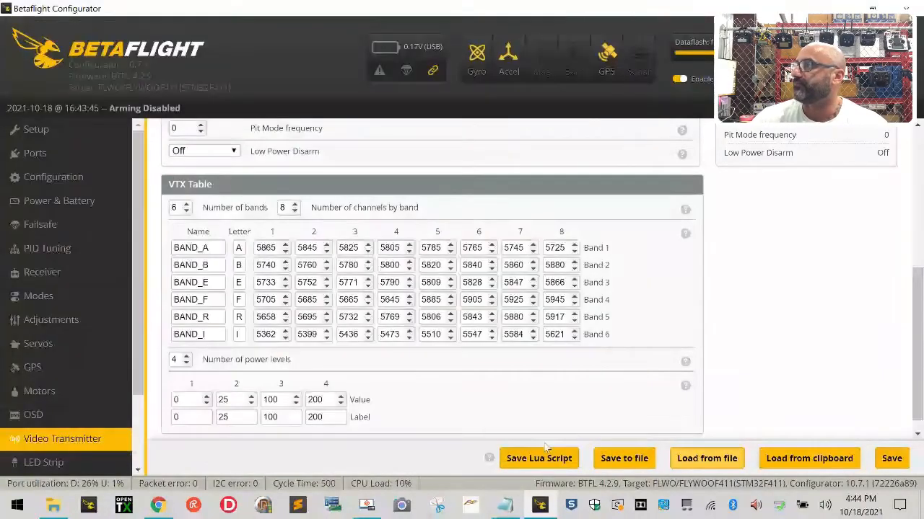
click(707, 459)
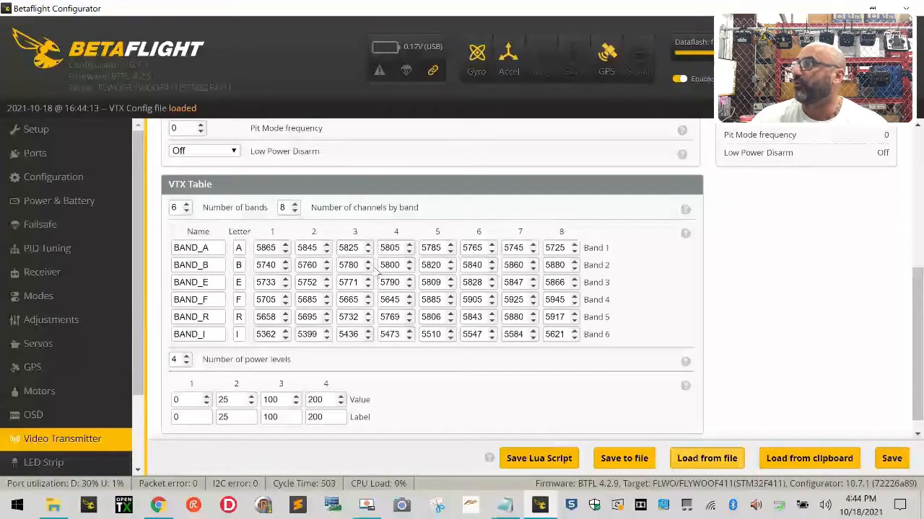
click(707, 459)
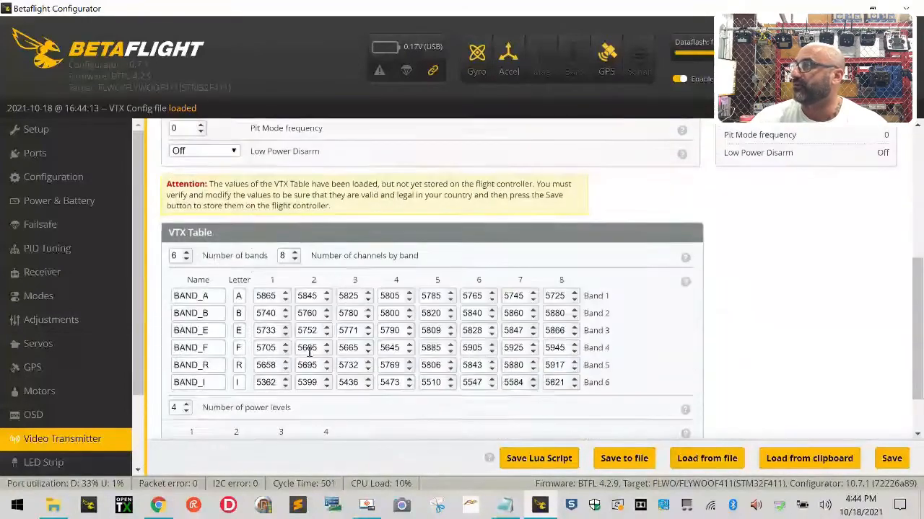
Save the loaded VTX table to the flight controller, showing BAND_F channel 5.
scroll(down, 3)
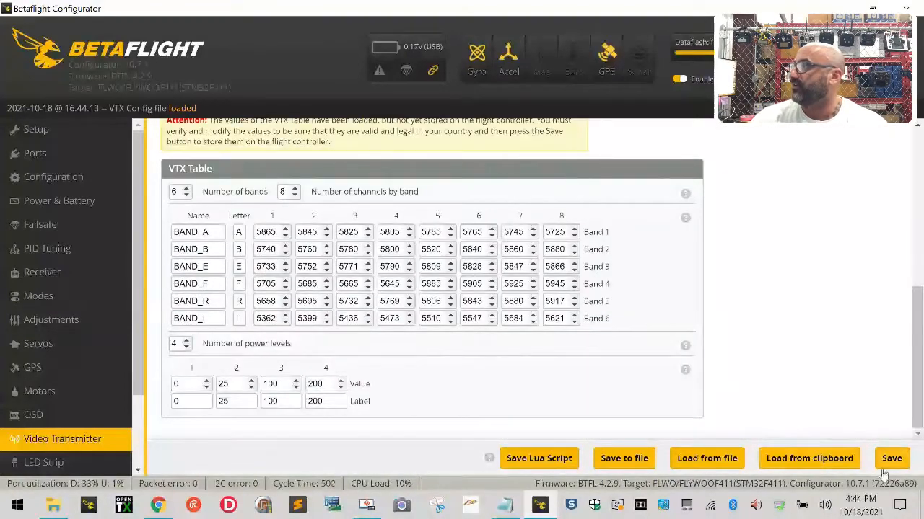
click(891, 459)
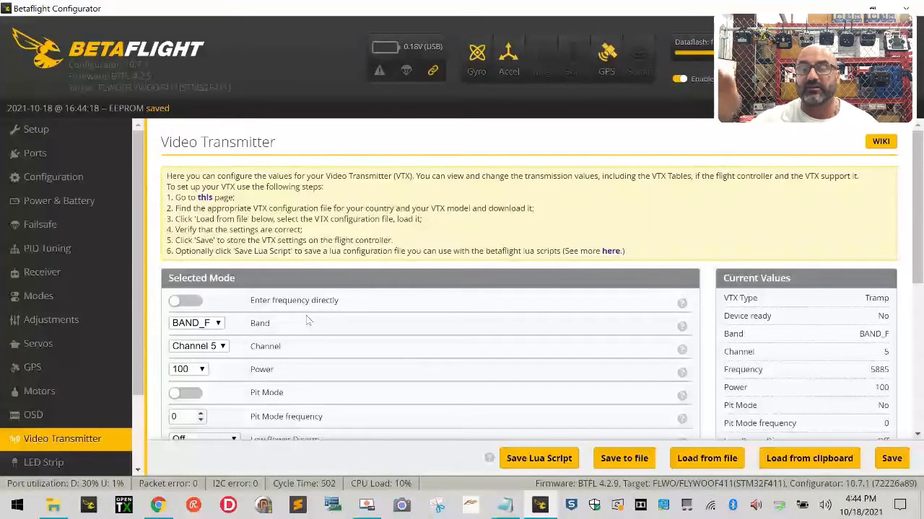
mouse_move(652, 228)
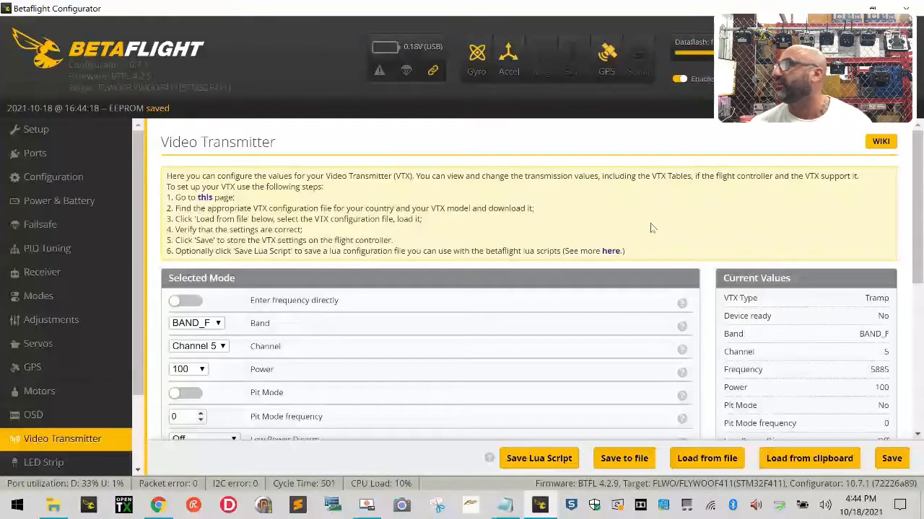